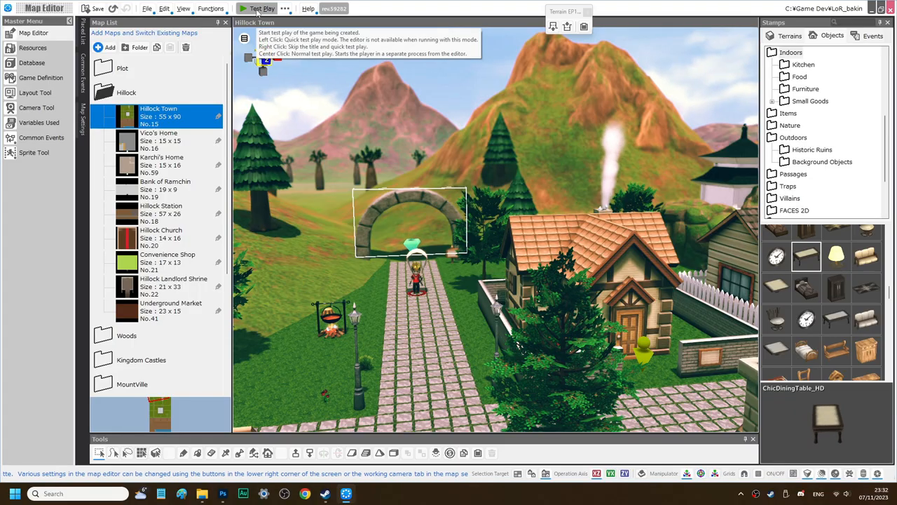
Step: Define the character screenshot as a Photoshop pattern named vico
left_click(261, 9)
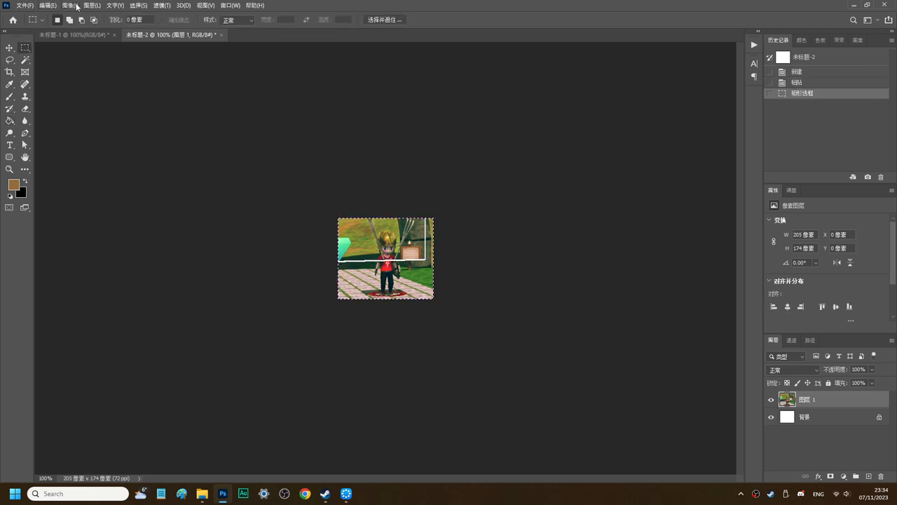
left_click(46, 6)
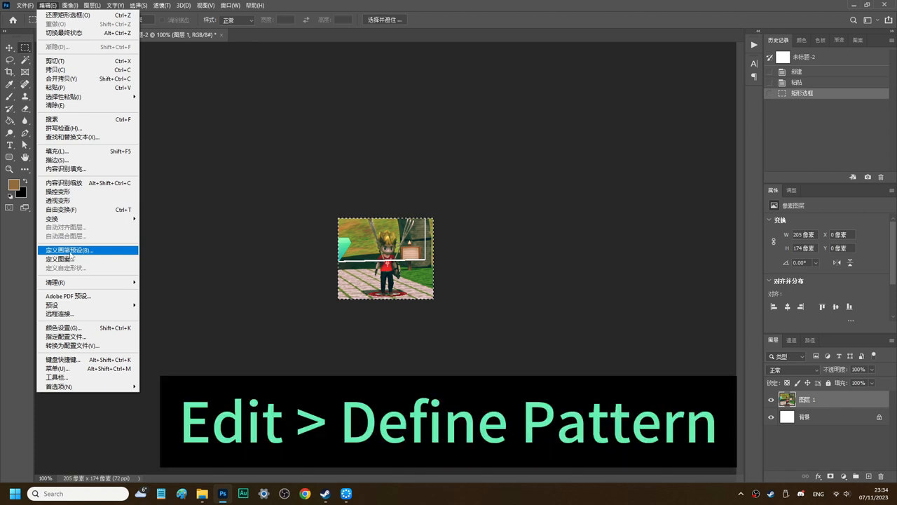
left_click(68, 250)
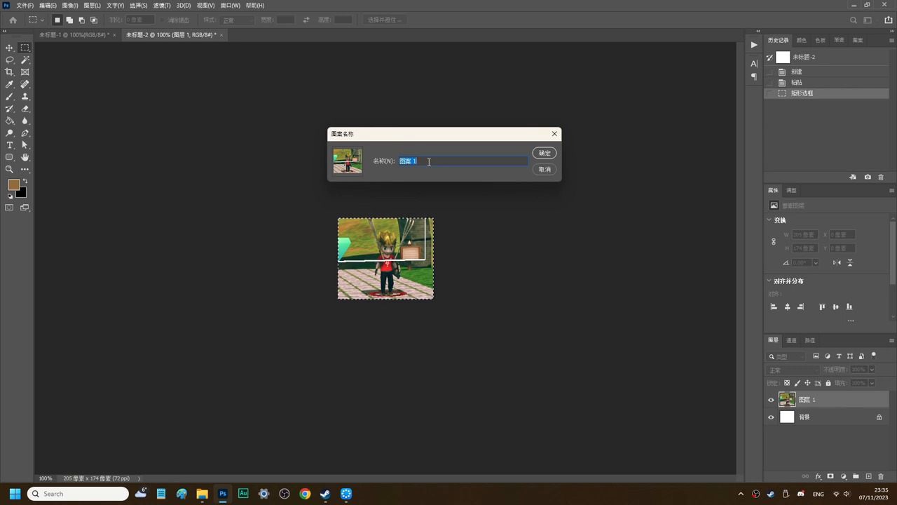
type("vico")
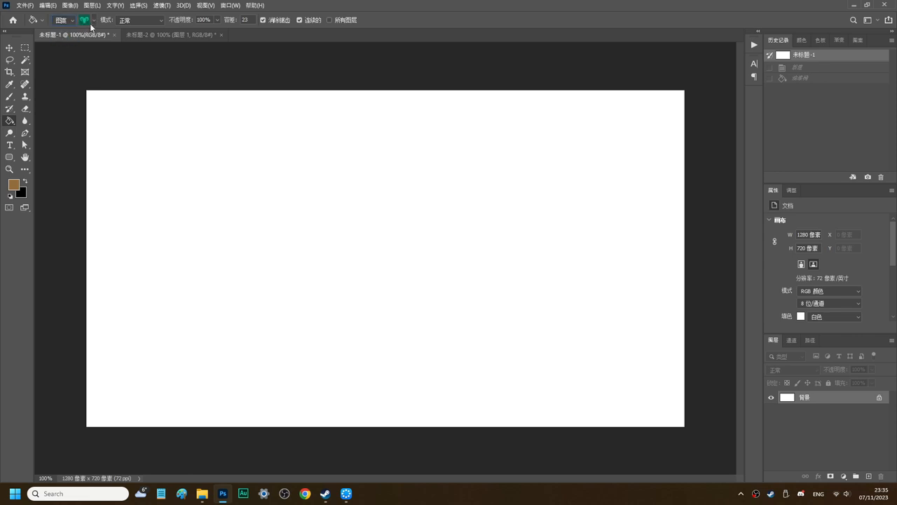
Step: Fill the blank canvas with the repeating green ram-head pattern using the Paint Bucket
left_click(93, 19)
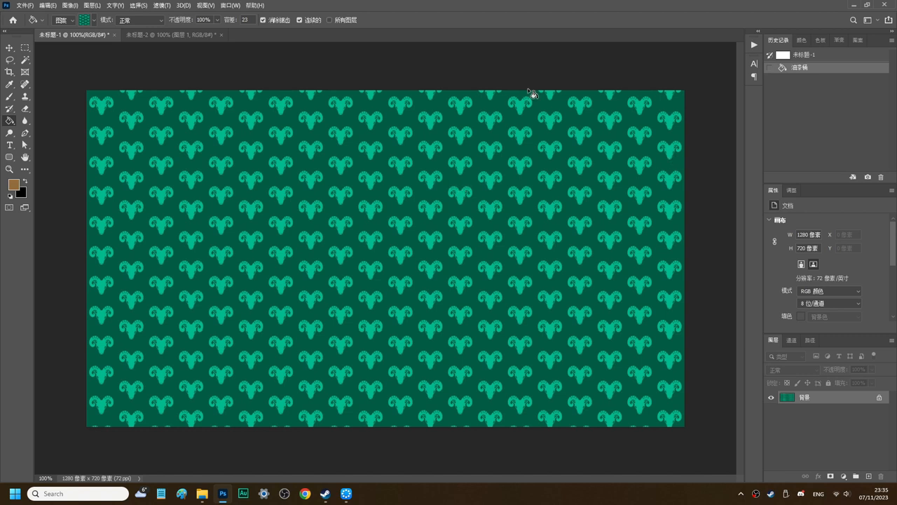
mouse_move(252, 176)
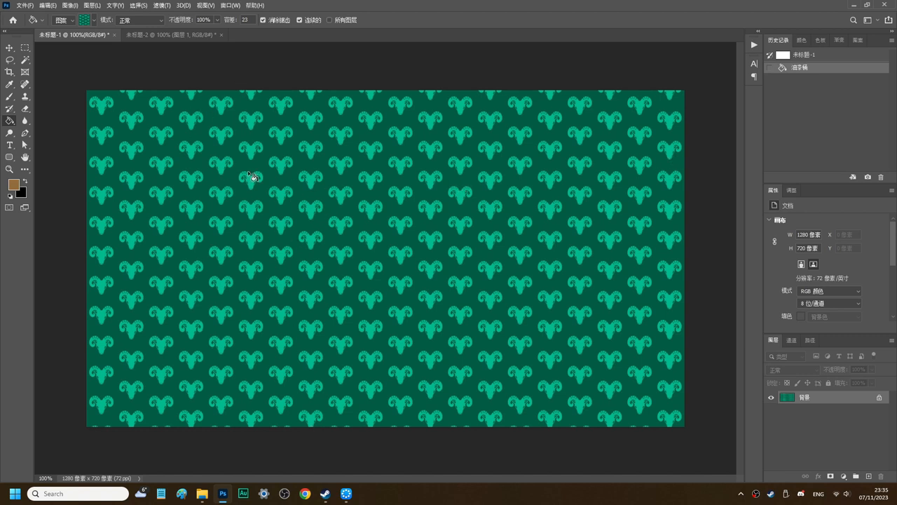
mouse_move(696, 177)
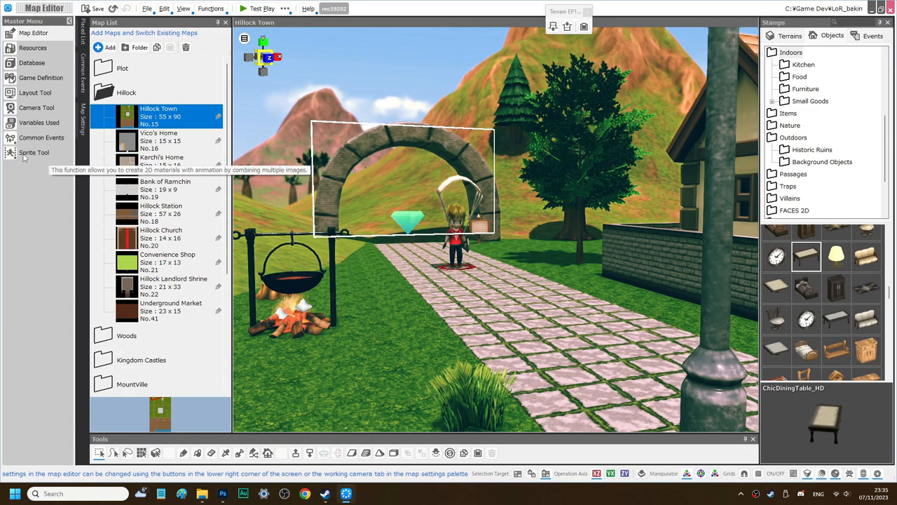
left_click(34, 152)
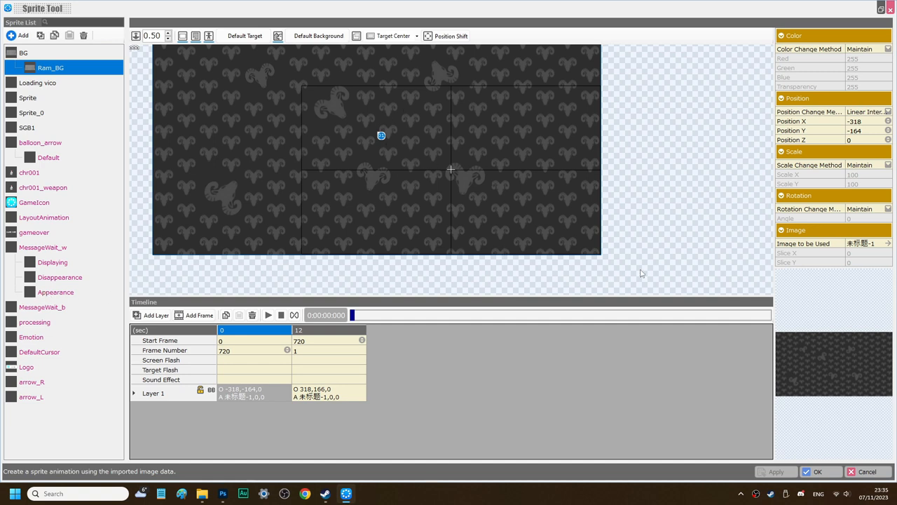
mouse_move(791, 350)
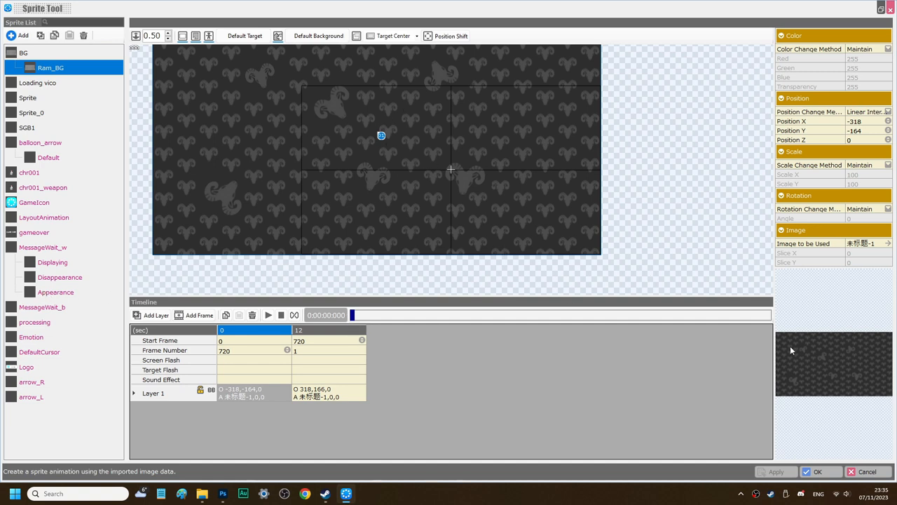
mouse_move(527, 174)
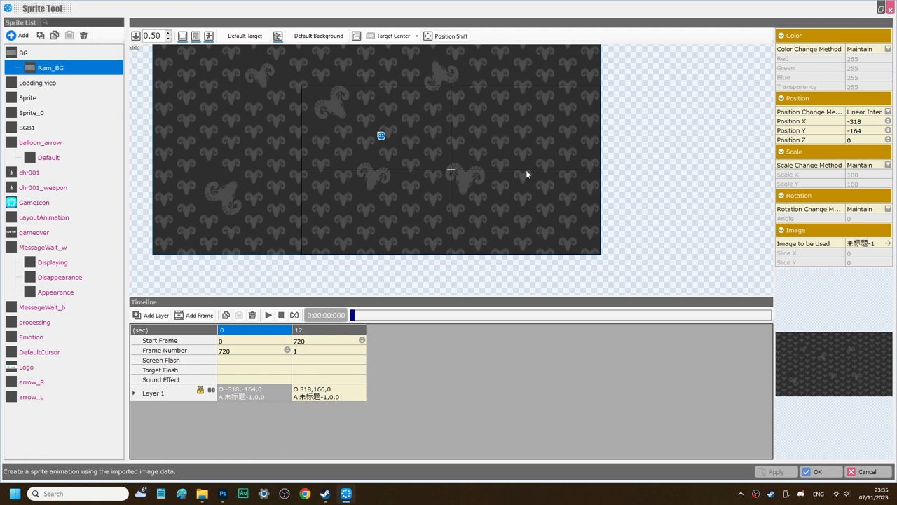
mouse_move(489, 268)
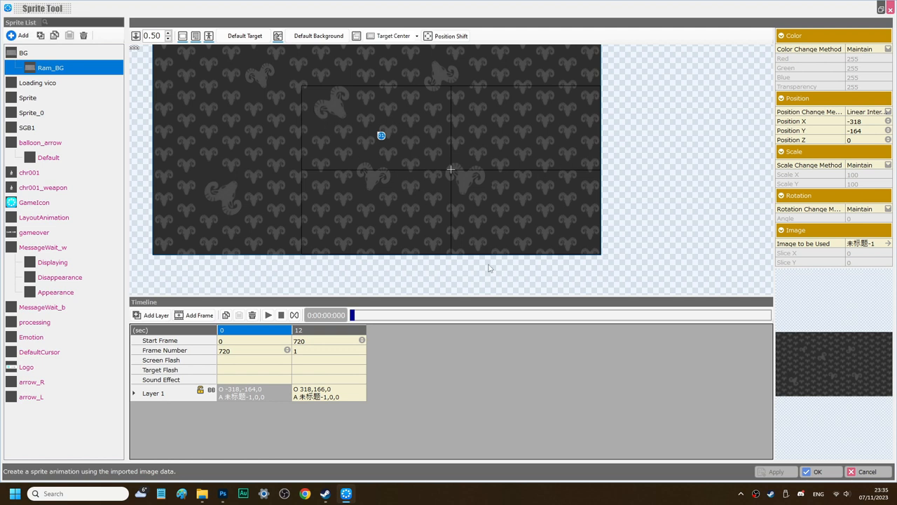
mouse_move(595, 237)
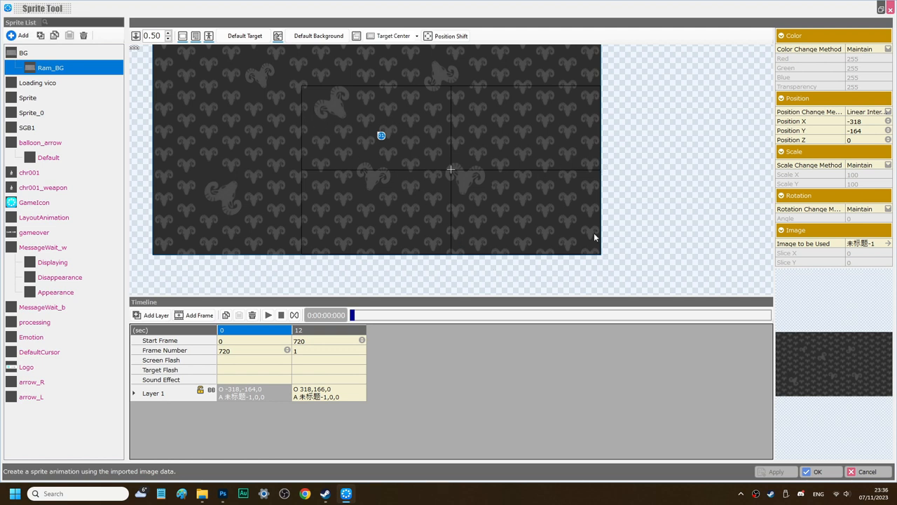
mouse_move(597, 230)
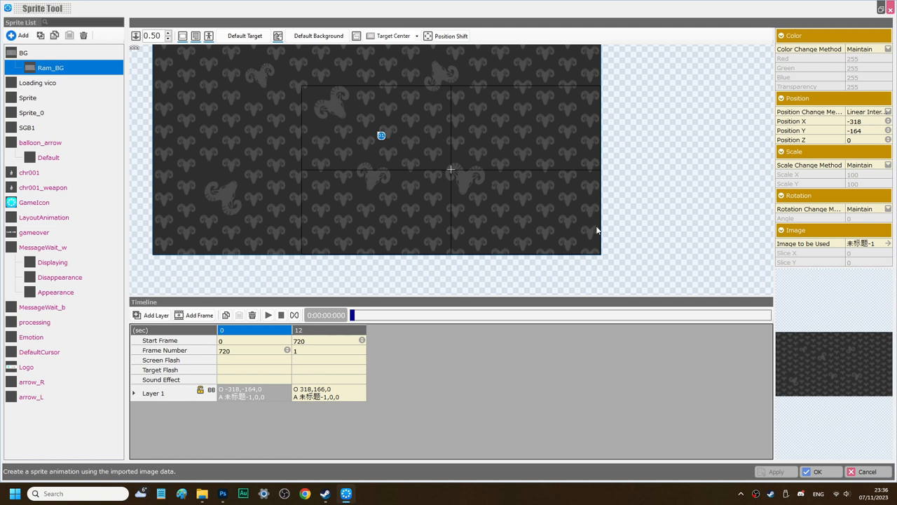
mouse_move(586, 255)
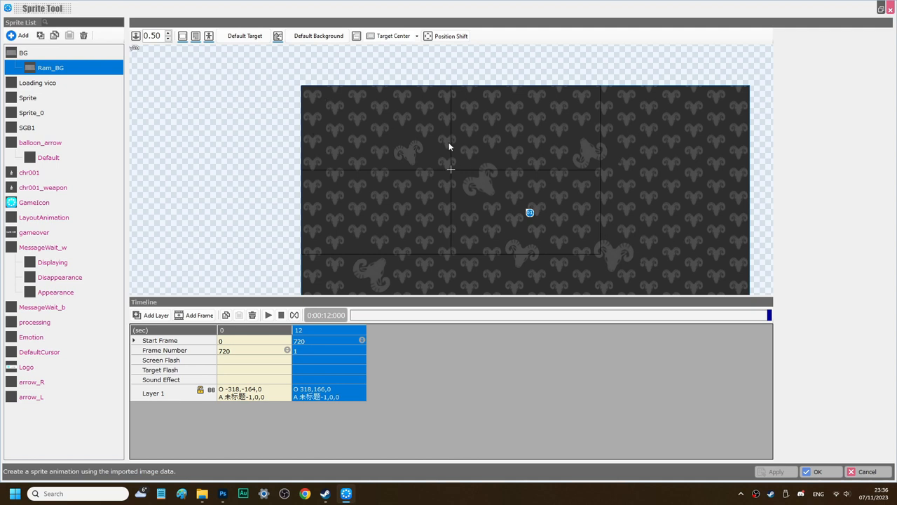
mouse_move(269, 314)
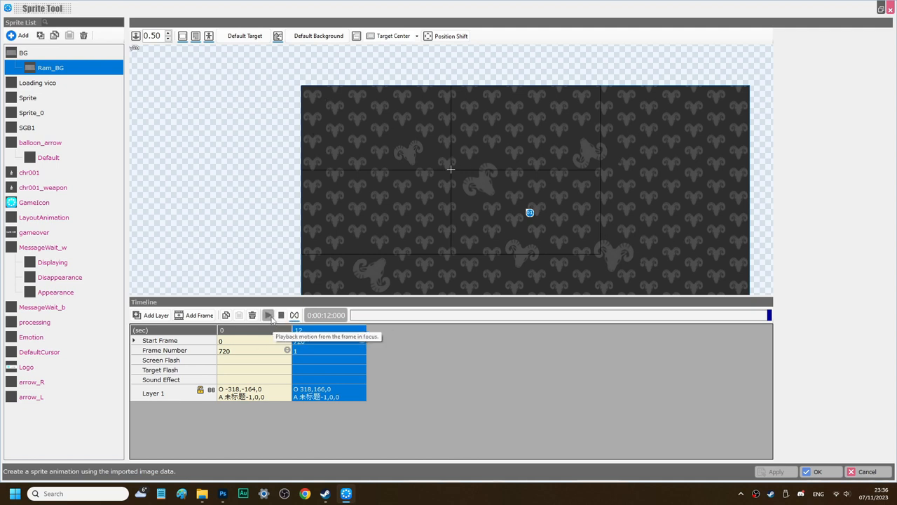
left_click(268, 314)
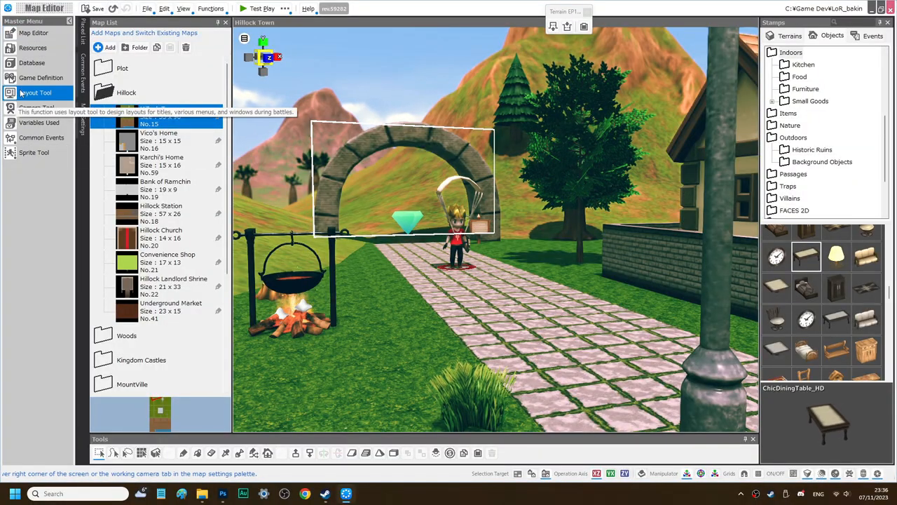
left_click(36, 93)
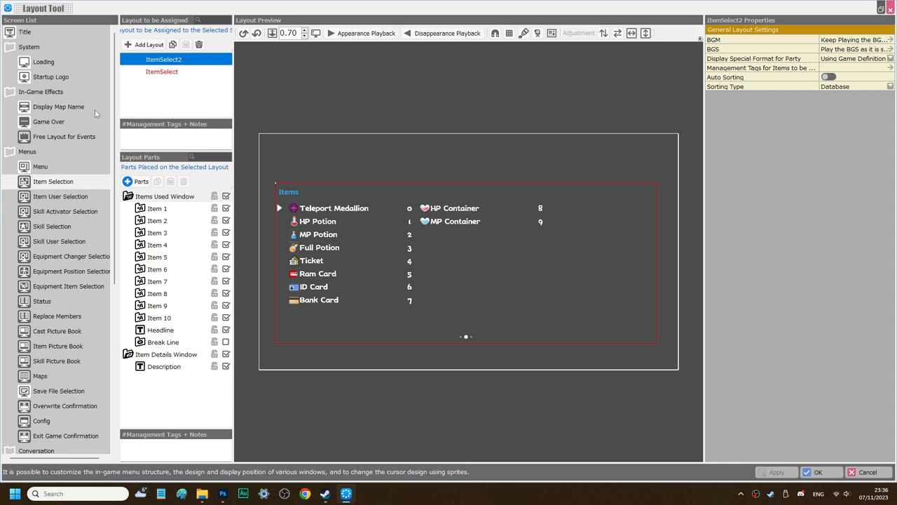
left_click(43, 62)
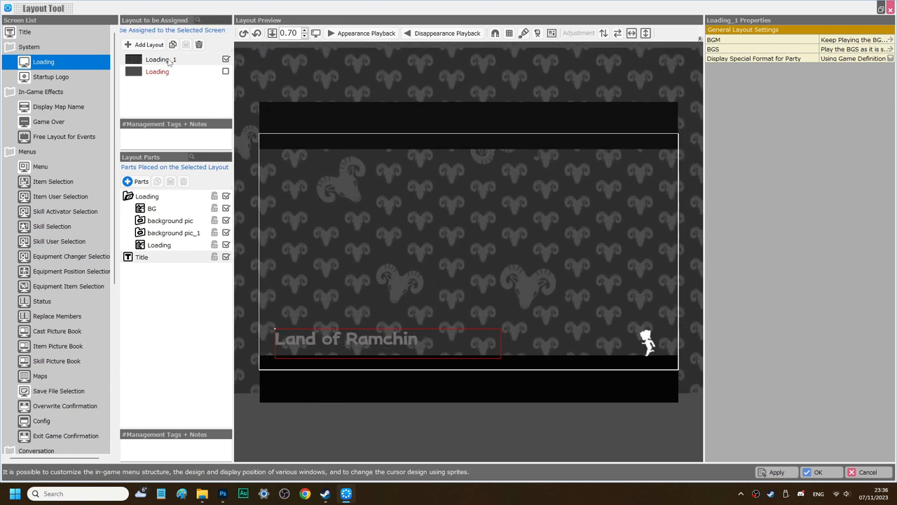
left_click(141, 257)
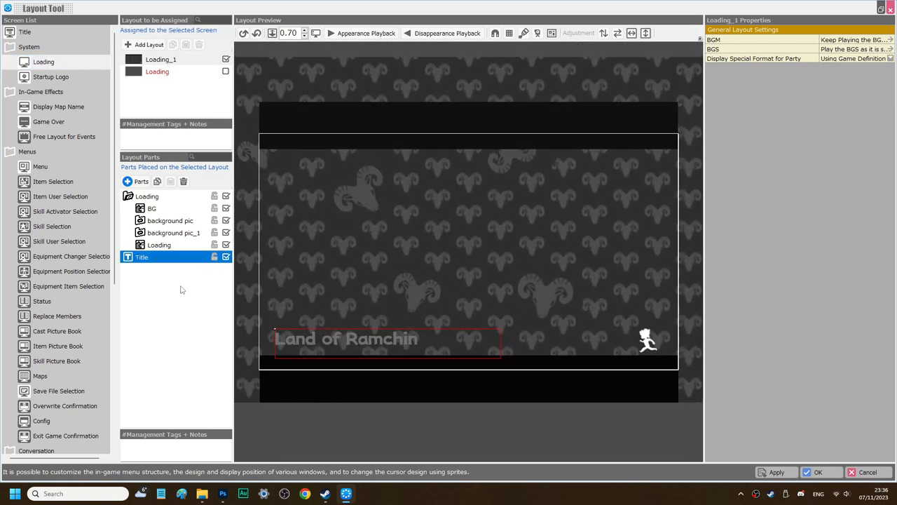
left_click(152, 207)
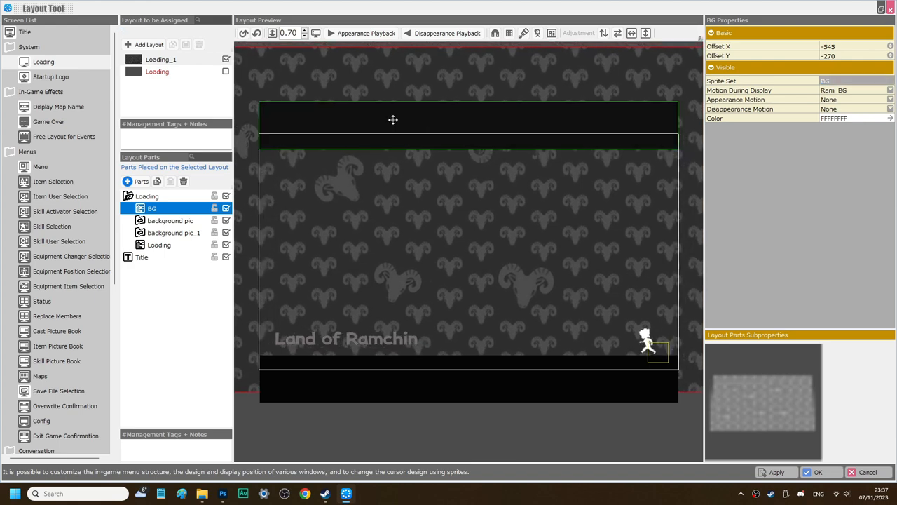
left_click(171, 220)
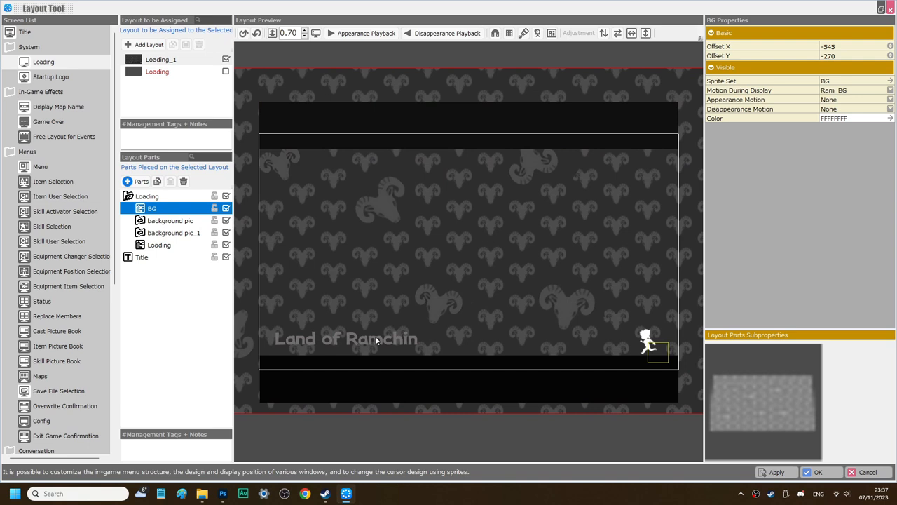
left_click(142, 256)
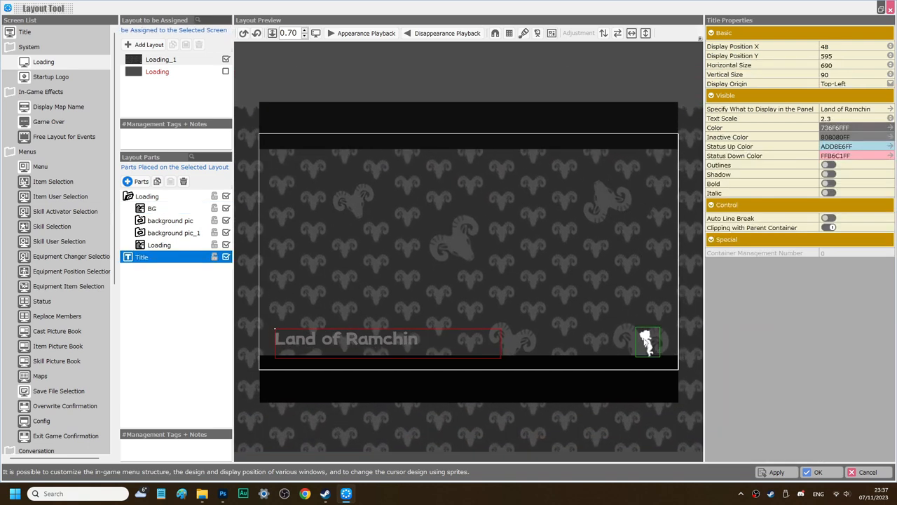
left_click(160, 244)
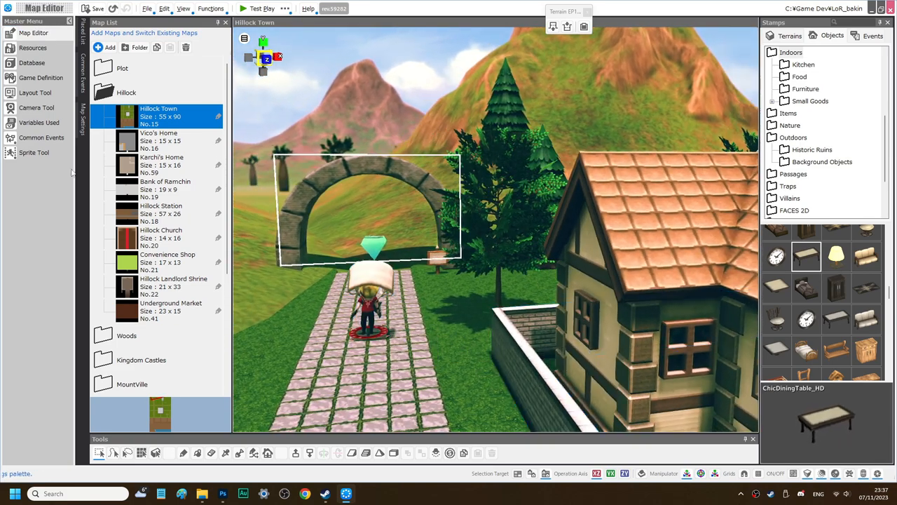
Step: Create a new 25×25 map and open Map_1 for editing
left_click(110, 47)
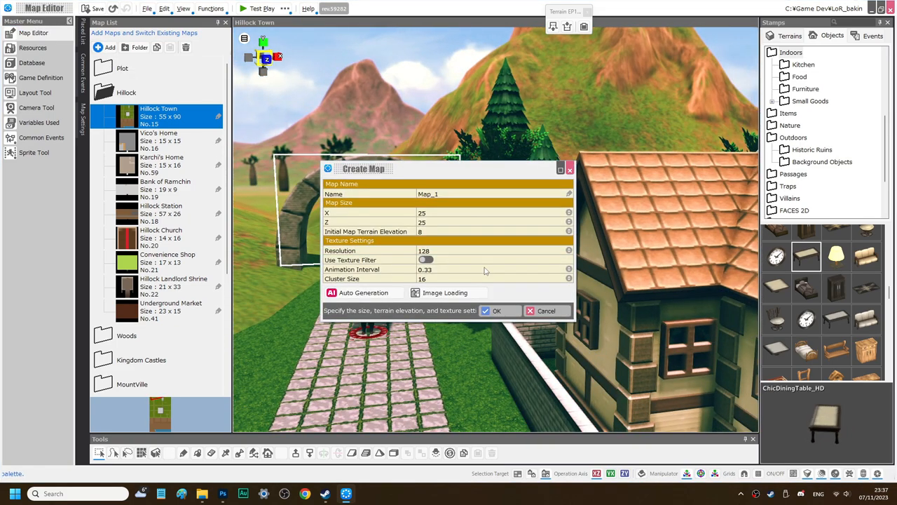
left_click(547, 312)
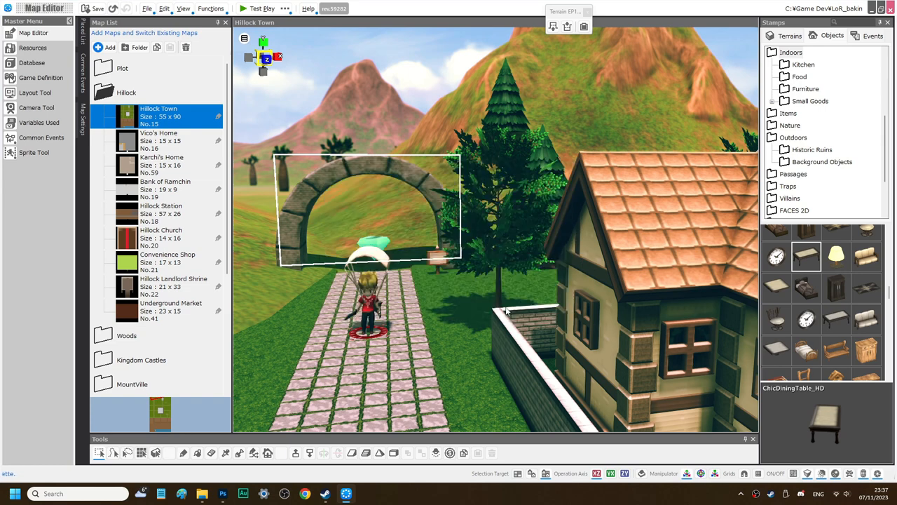
left_click(109, 48)
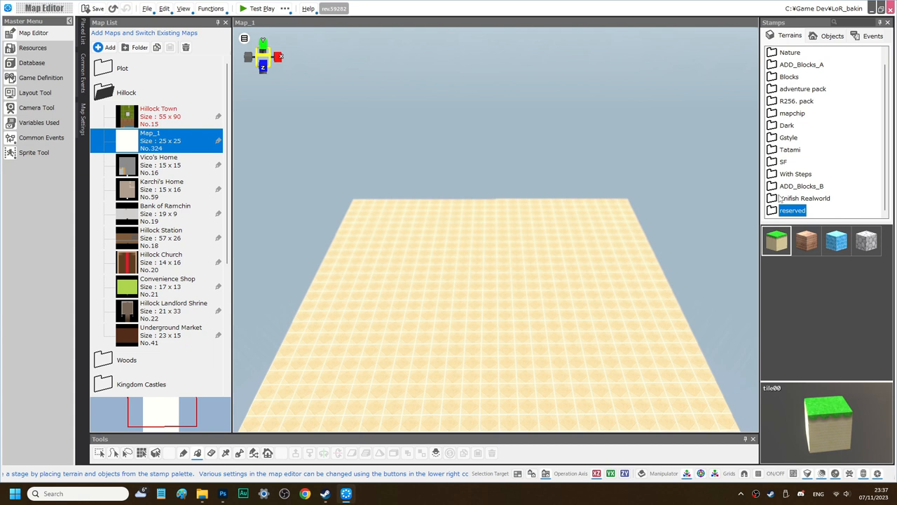
Step: Adjust Map_1's background colour in Map Settings > Rendering
left_click(794, 211)
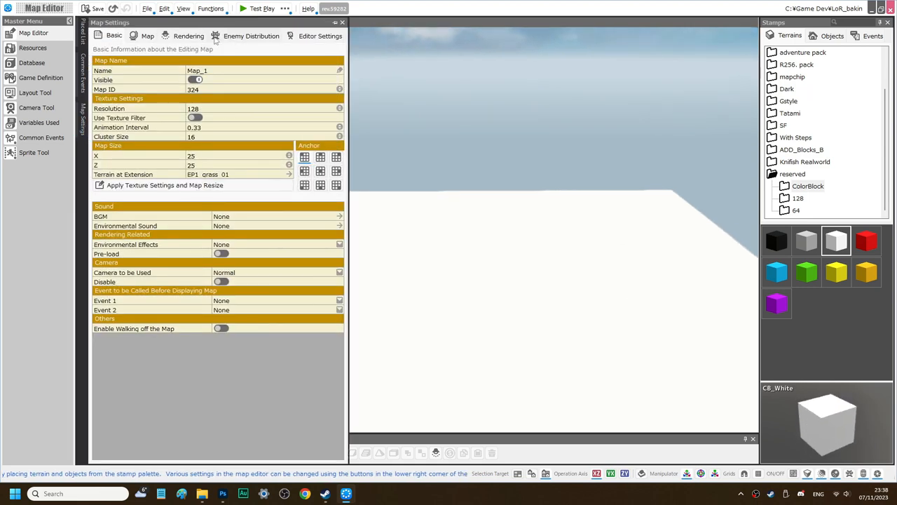
left_click(188, 37)
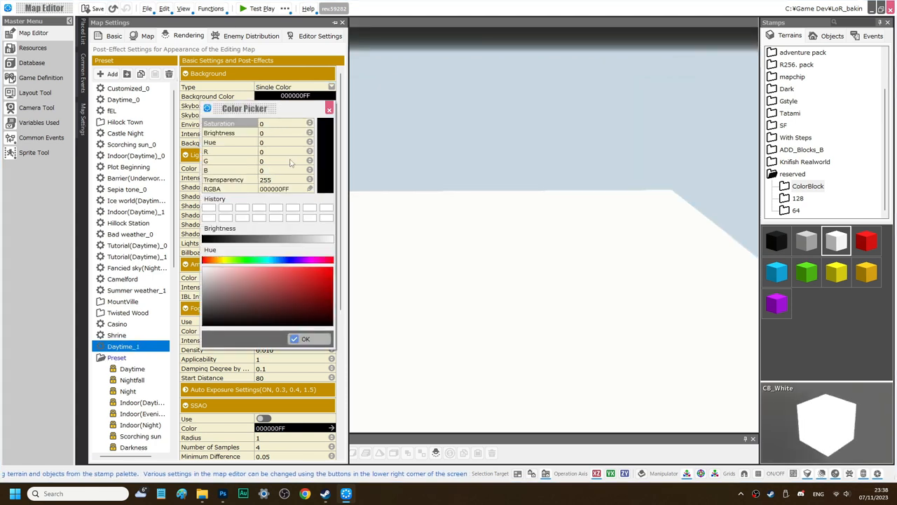
left_click(305, 338)
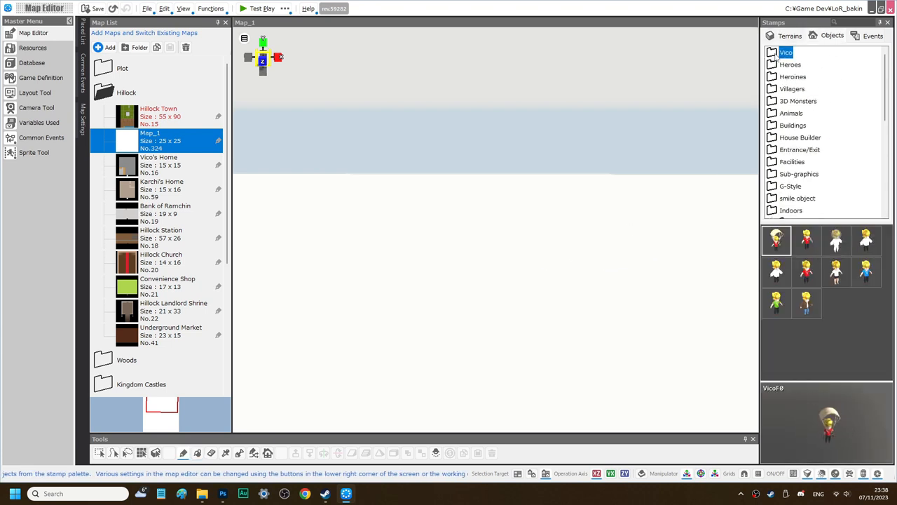
Step: Place the vico-red character on Map_1 as a custom event and set its displayed motion
left_click(806, 272)
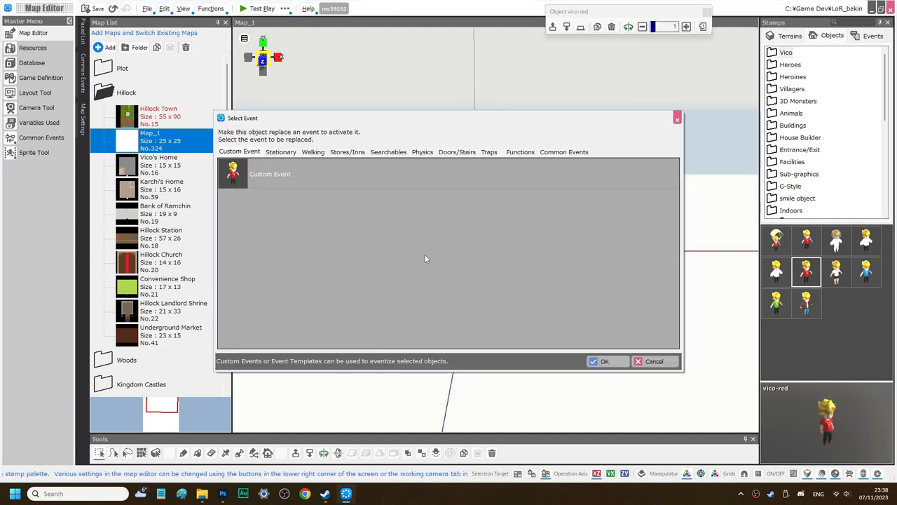
left_click(654, 362)
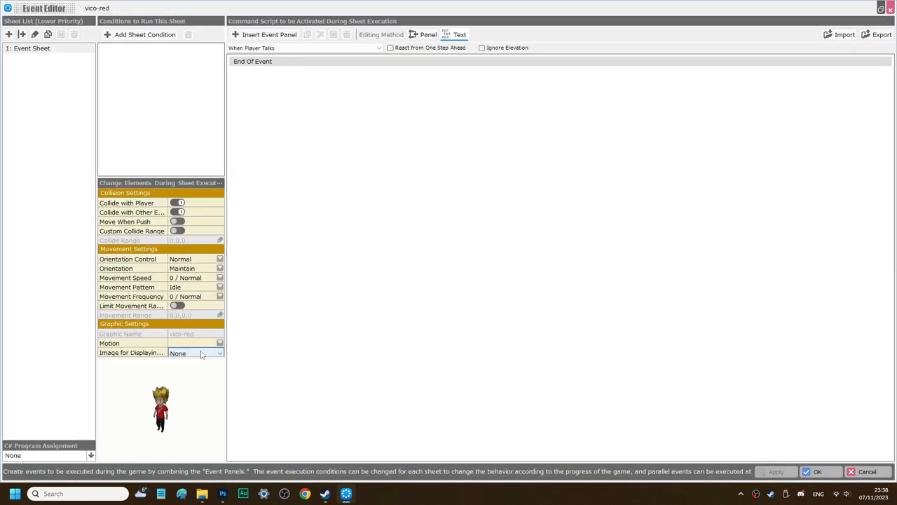
left_click(196, 343)
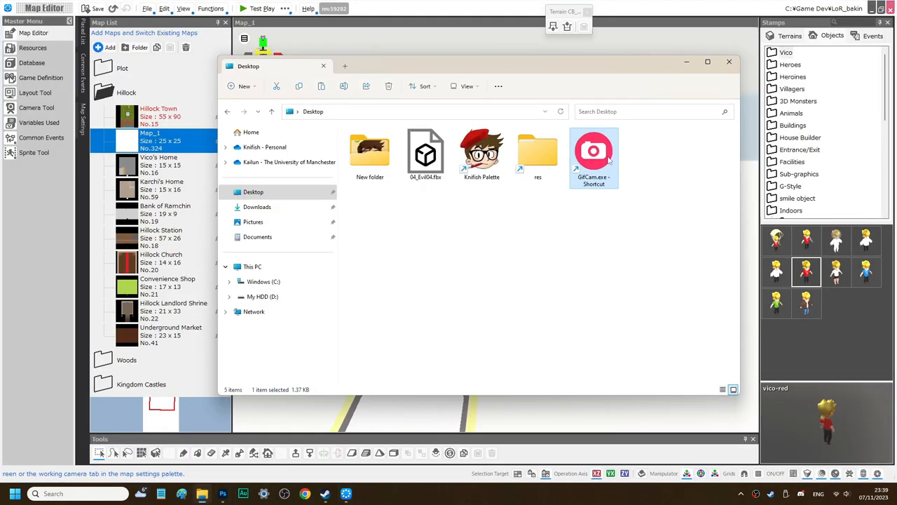
Step: Record the running character in GifCam at 33 FPS
double_click(594, 150)
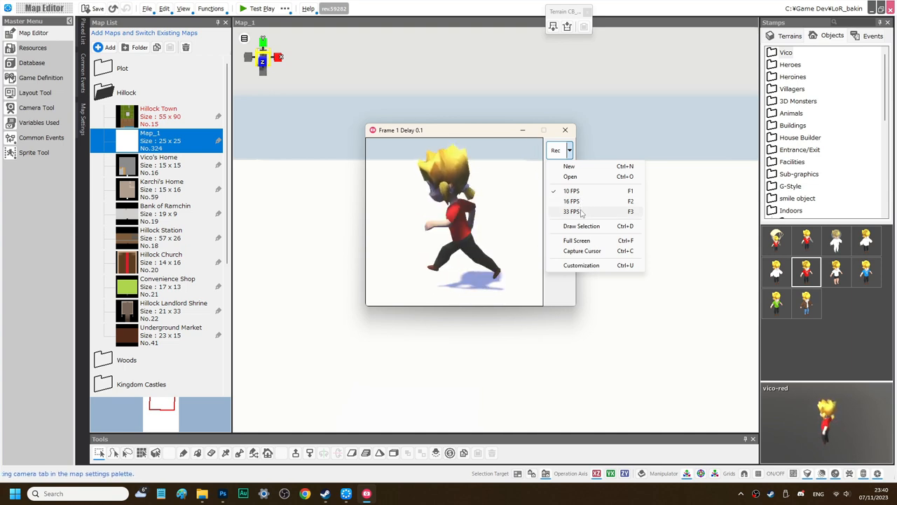
left_click(572, 210)
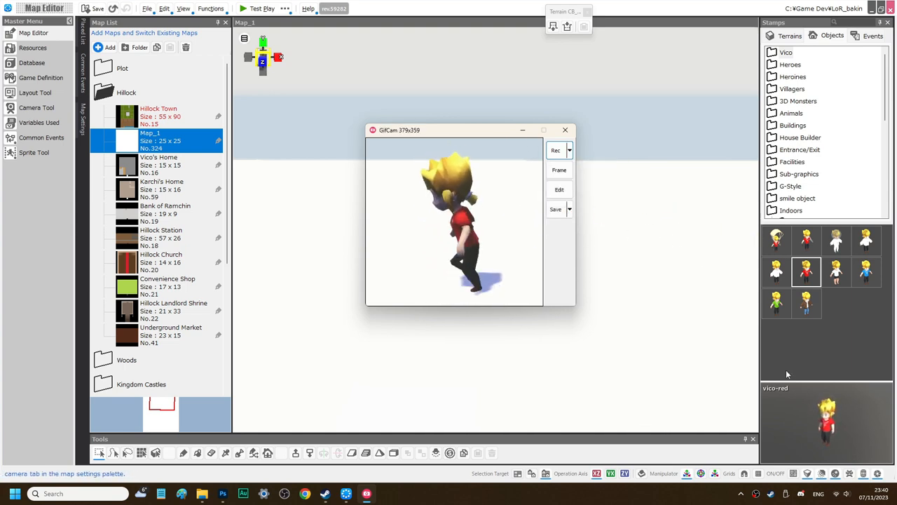
left_click(555, 150)
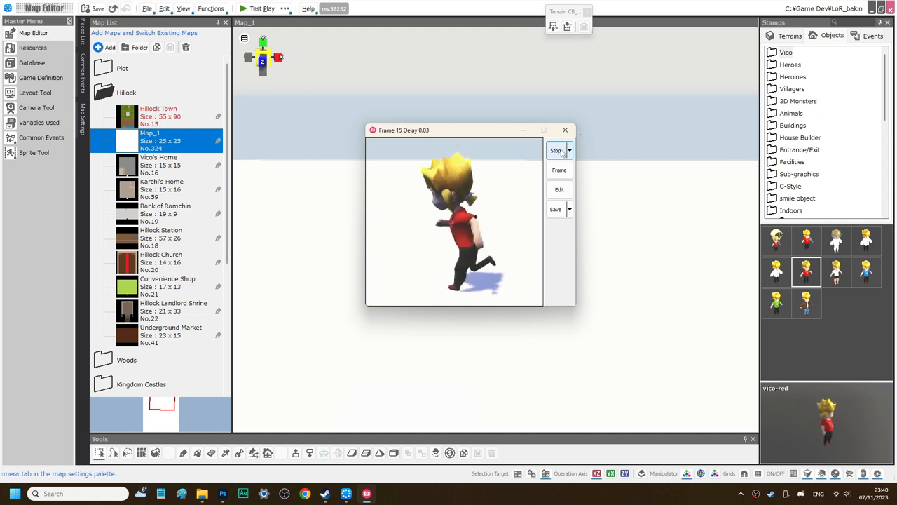
left_click(555, 150)
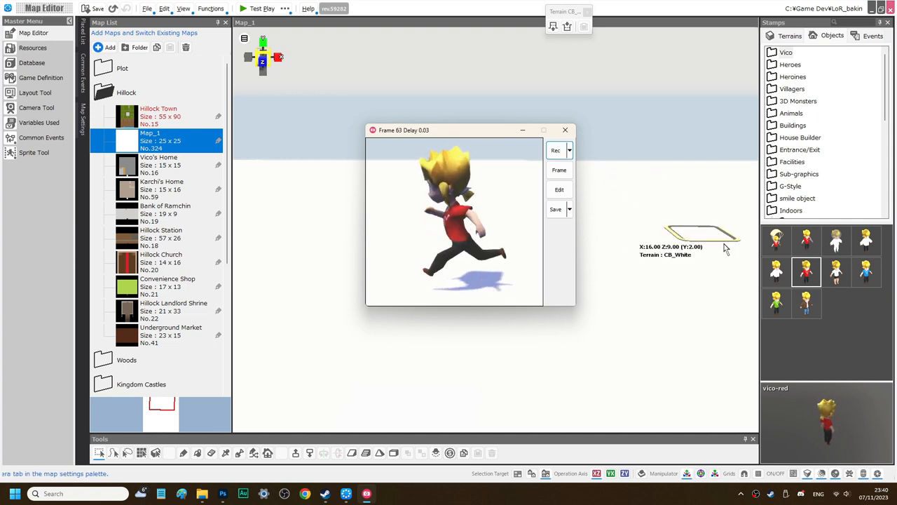
Step: Save the GifCam recording as a GIF on the desktop
left_click(555, 209)
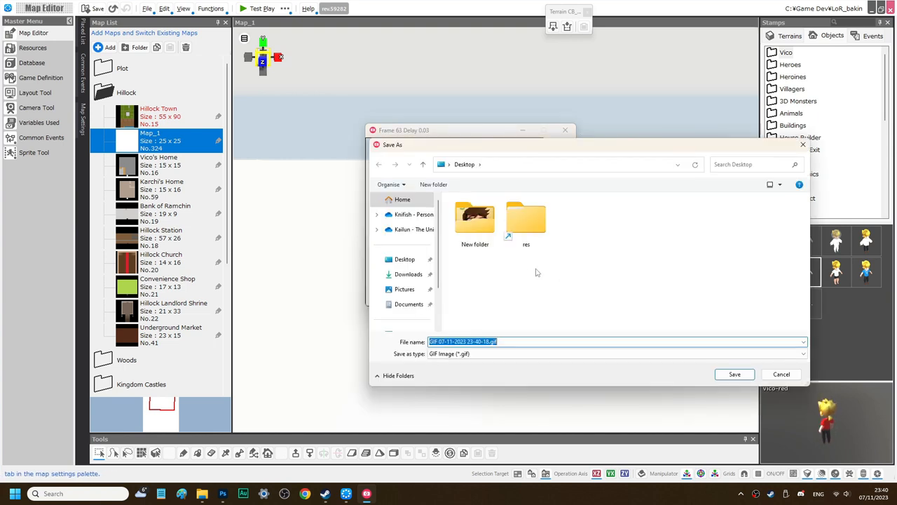
left_click(735, 373)
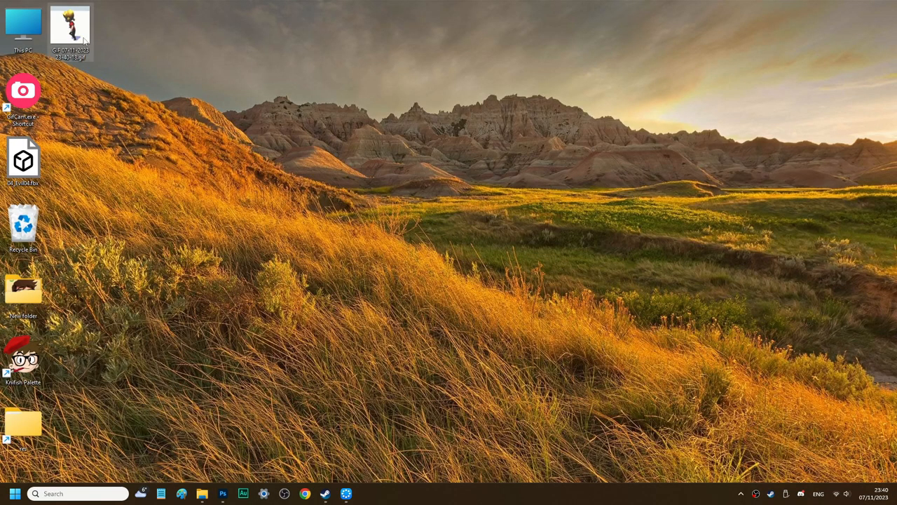
double_click(70, 28)
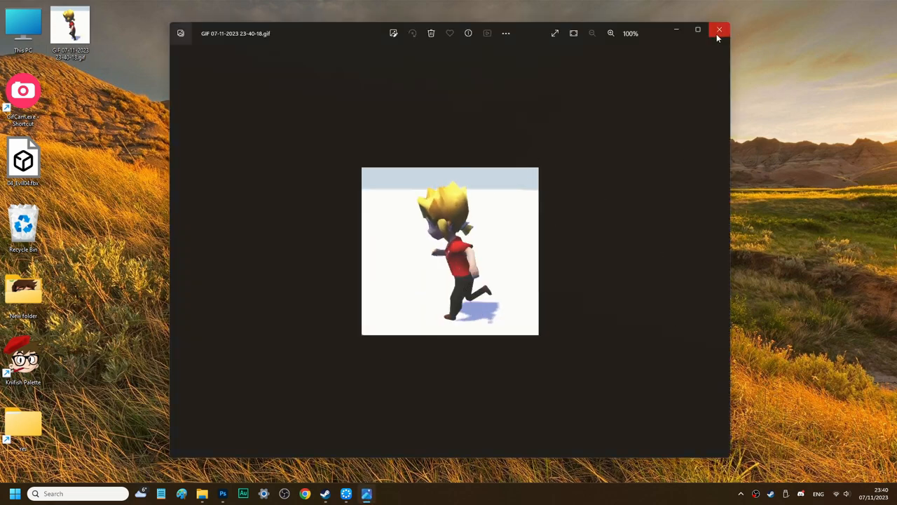
left_click(718, 30)
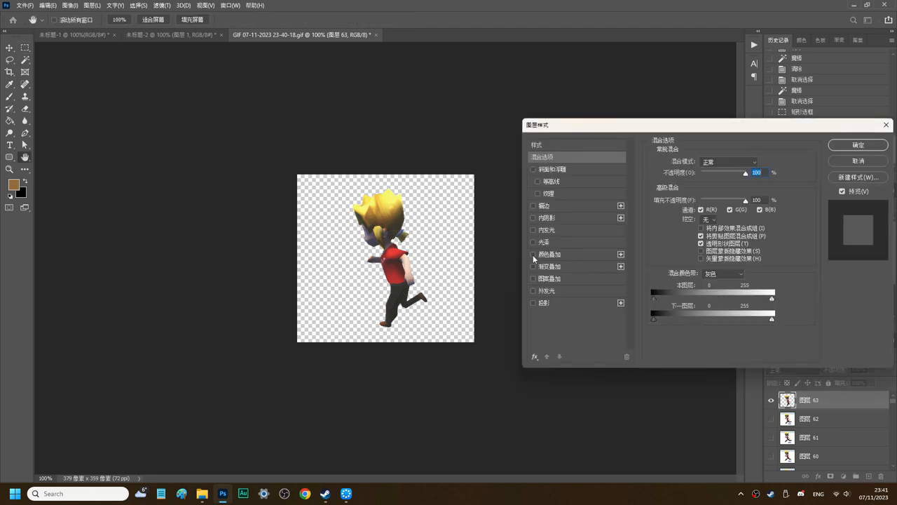
Step: Apply a black Color Overlay layer style to make the character a solid silhouette
left_click(533, 254)
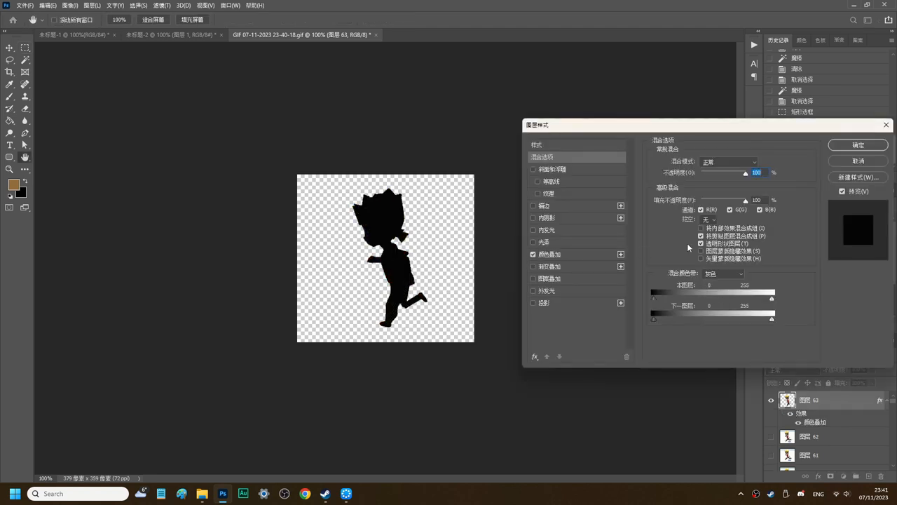
left_click(858, 145)
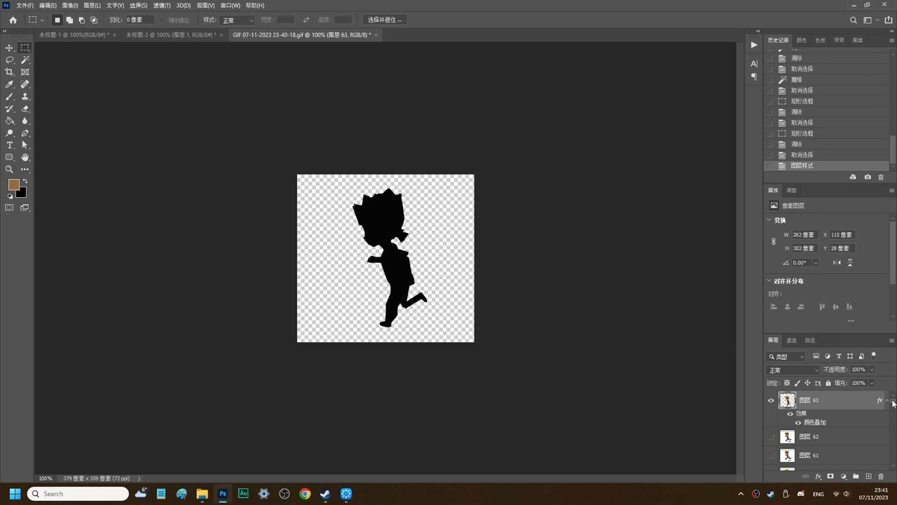
left_click(771, 436)
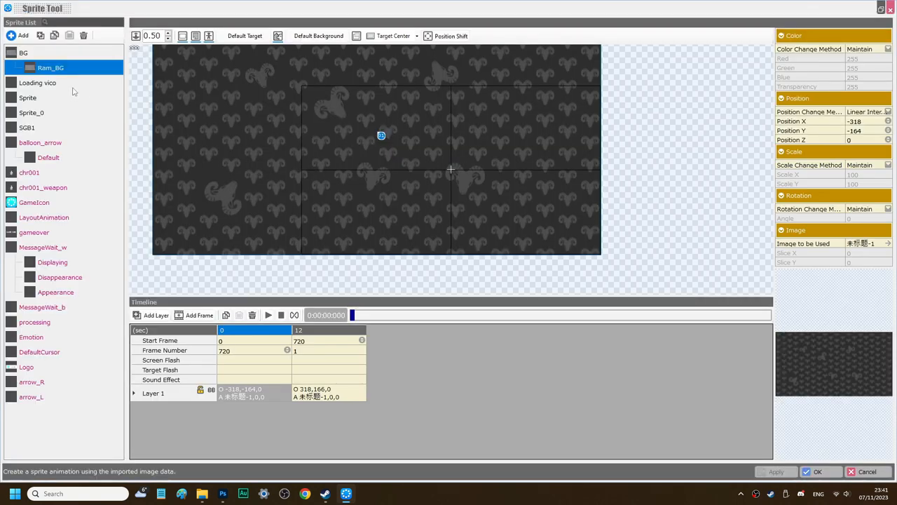
Step: Open the Loading Vico run animation under the Loading vico sprite and scroll its timeline
left_click(37, 83)
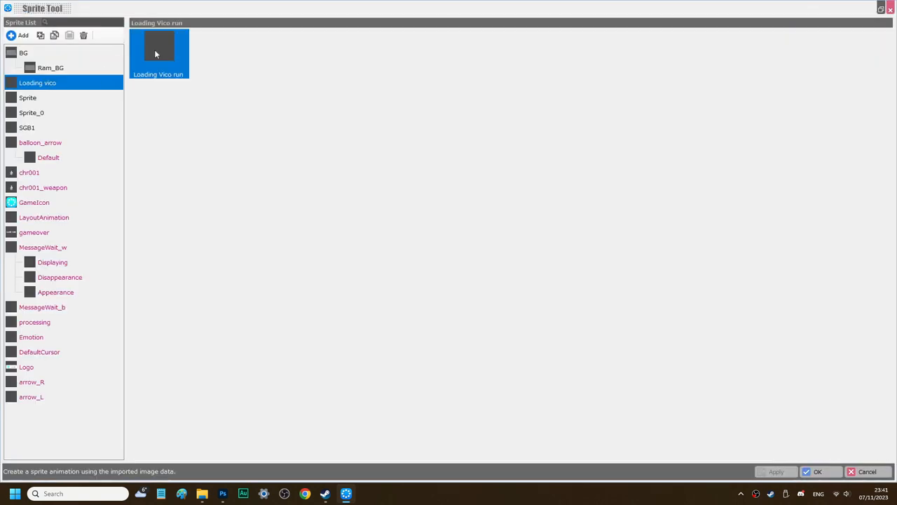
double_click(157, 53)
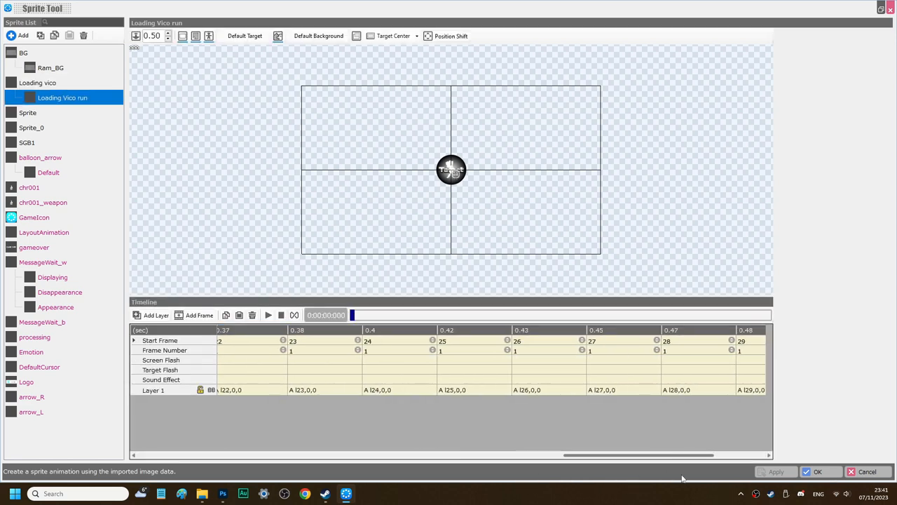
scroll("right", 3)
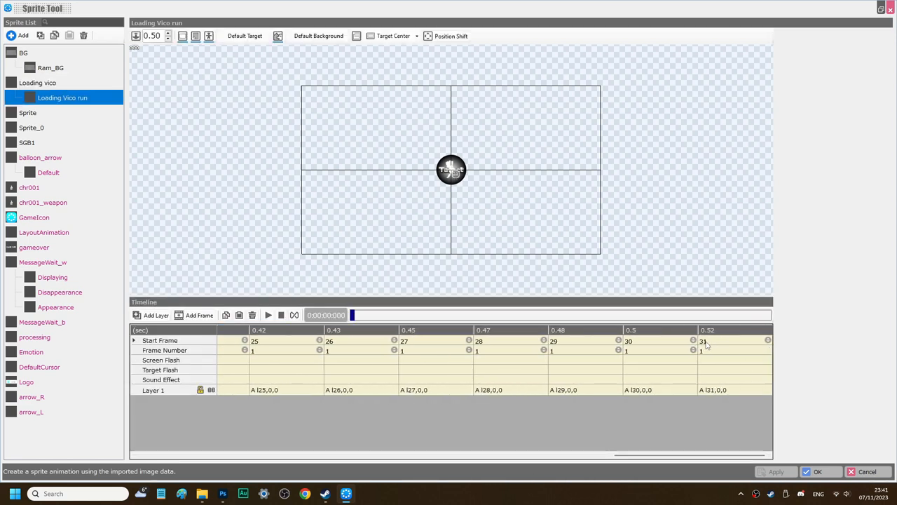